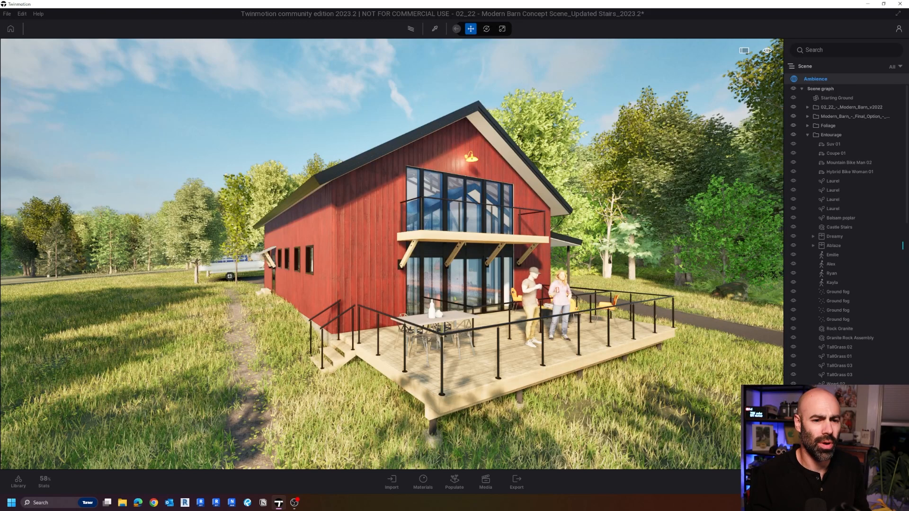
- Show the barn scene's Ambience render settings: real-time mode, global illumination and shadows
click(816, 78)
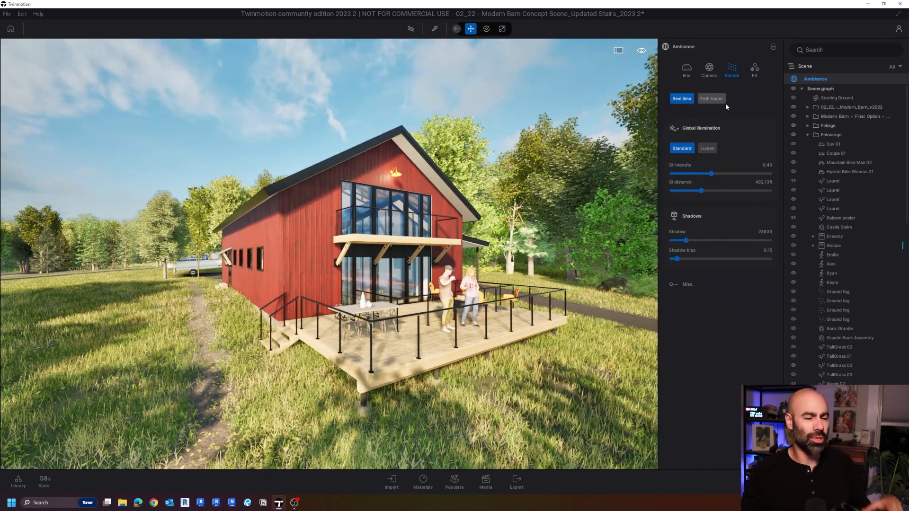
mouse_move(711, 98)
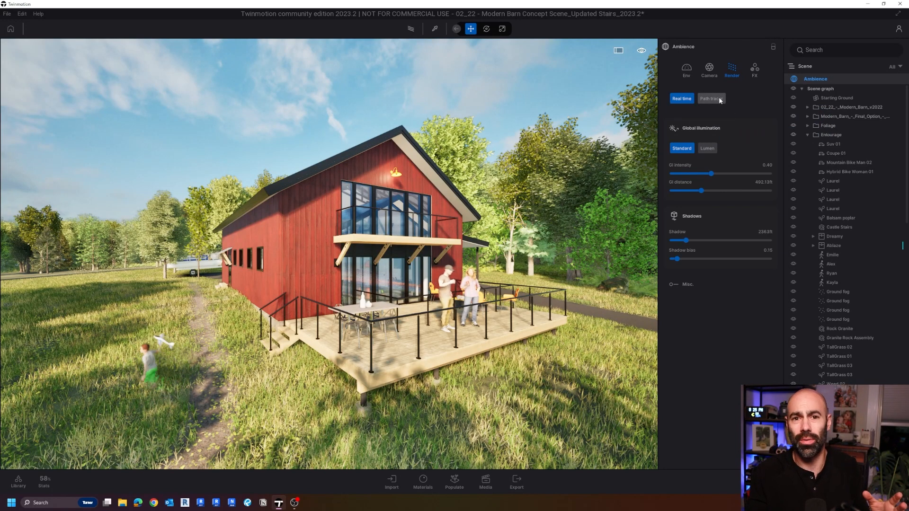
mouse_move(710, 98)
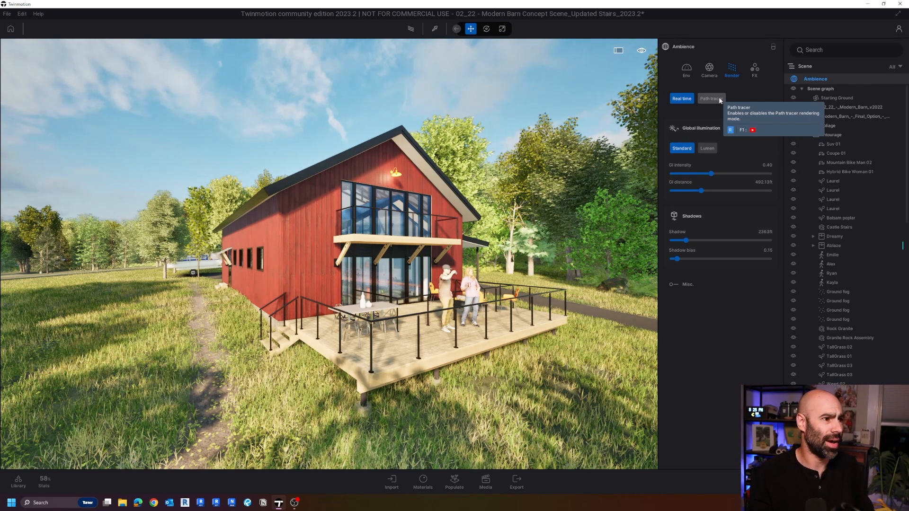
click(710, 99)
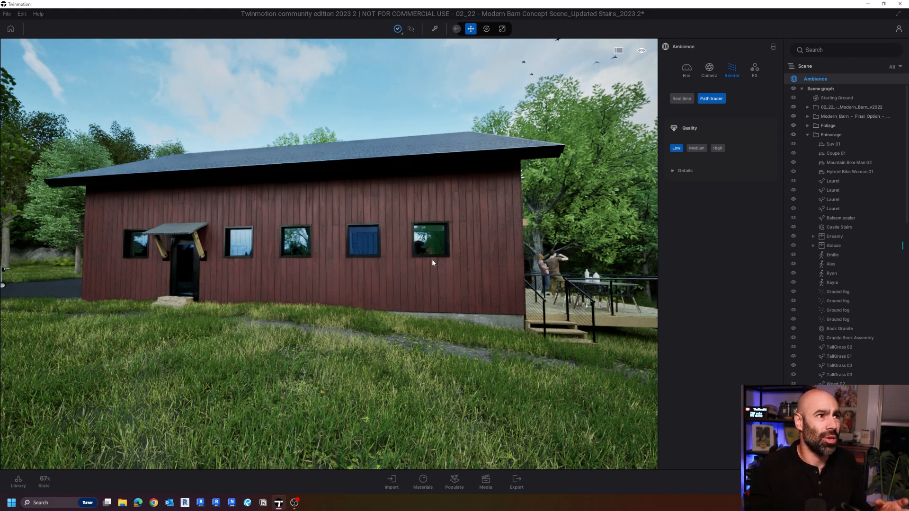
mouse_move(451, 300)
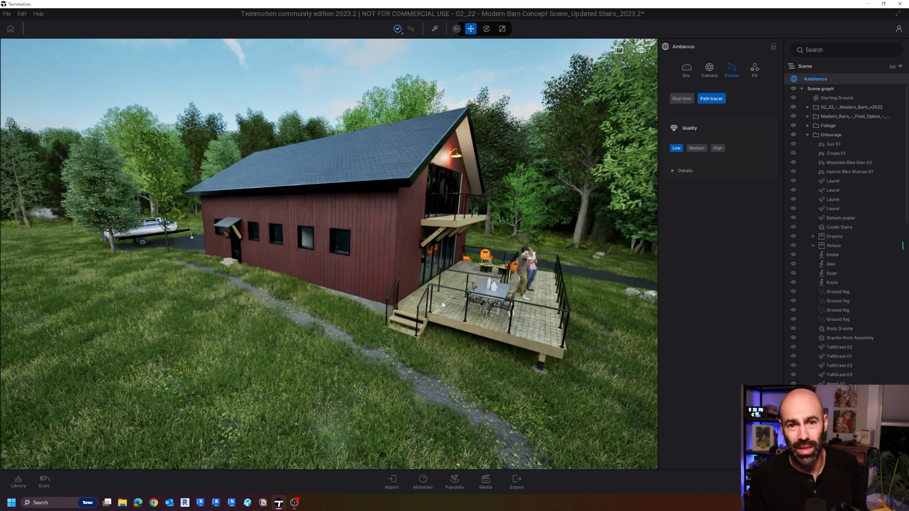
mouse_move(569, 222)
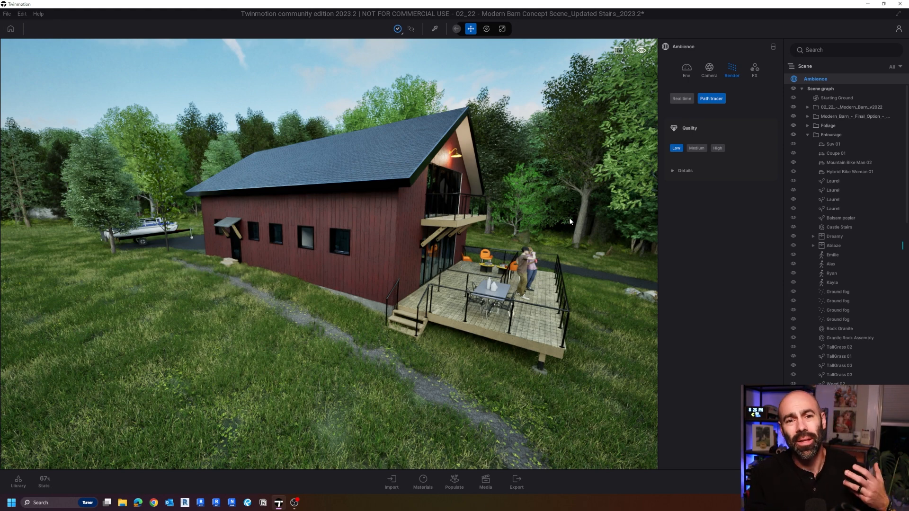
click(681, 98)
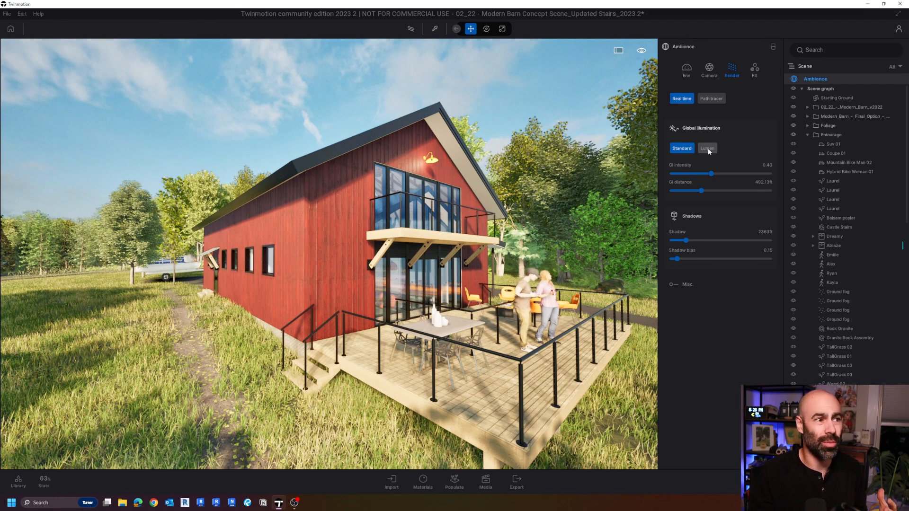
click(707, 147)
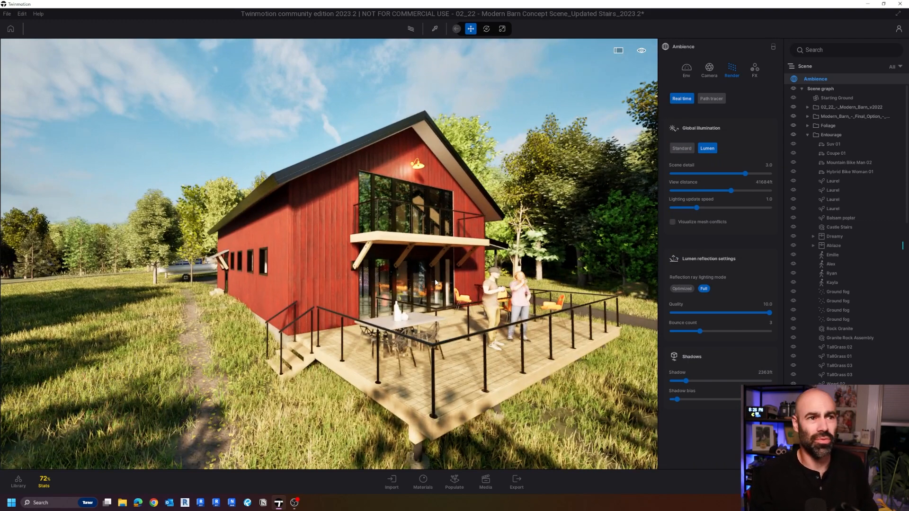
click(682, 148)
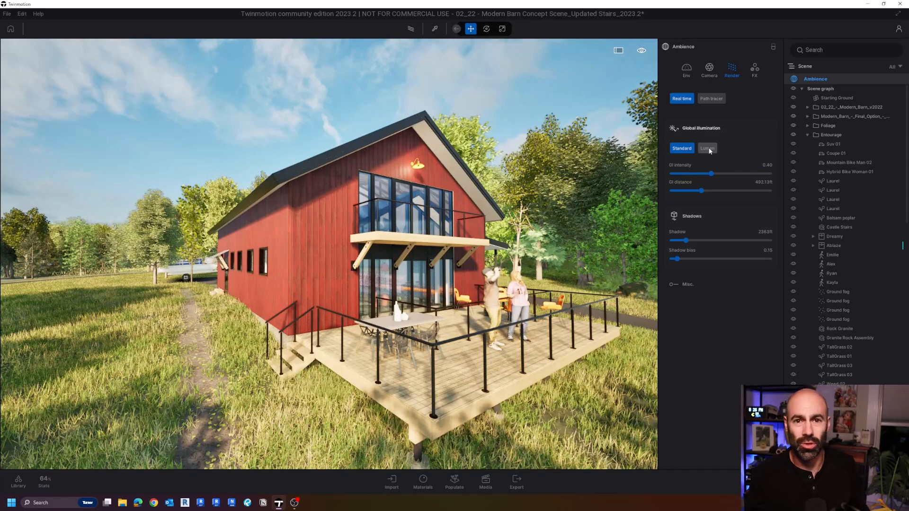
click(707, 148)
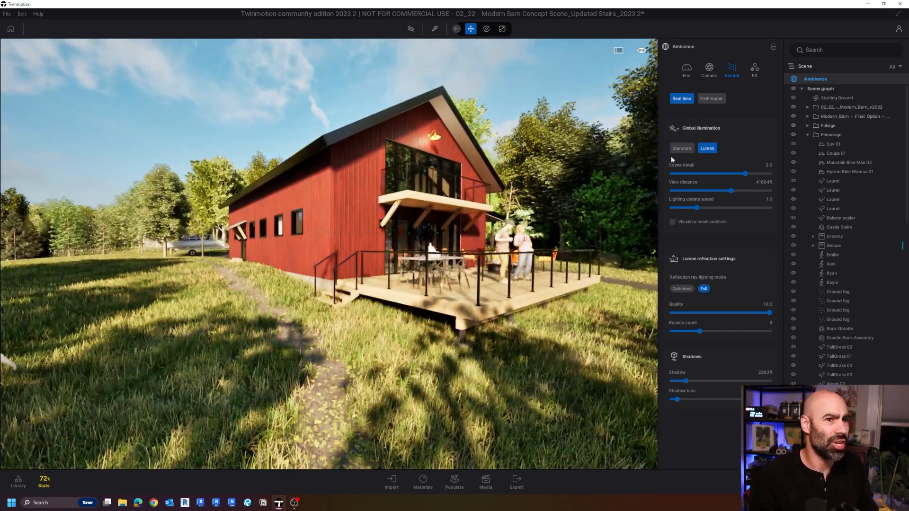
click(681, 148)
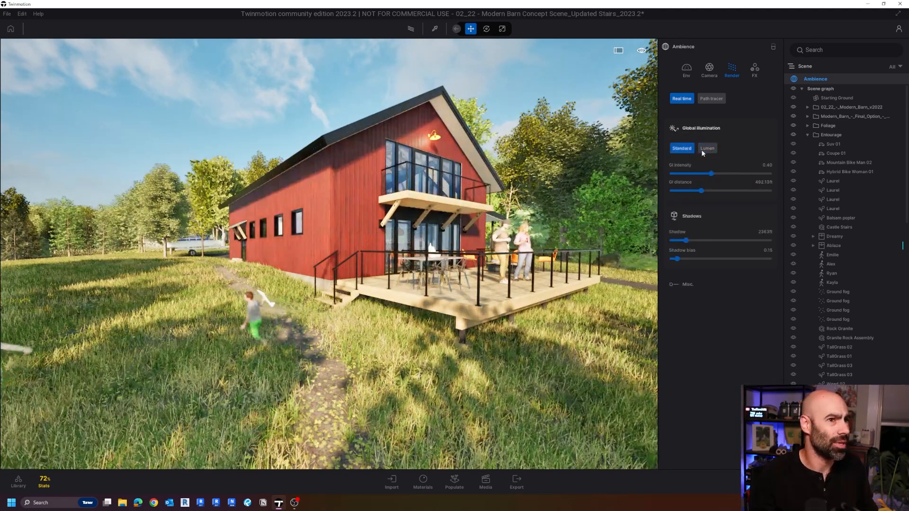
click(707, 148)
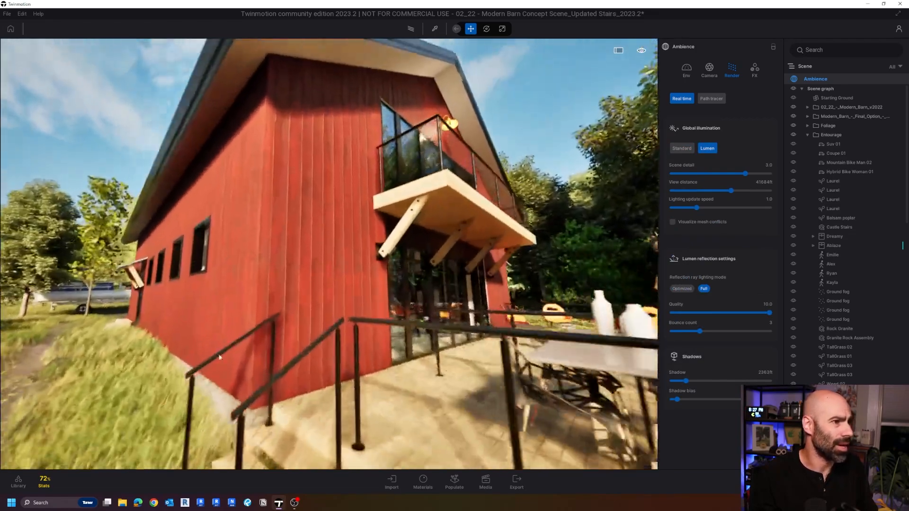
click(681, 148)
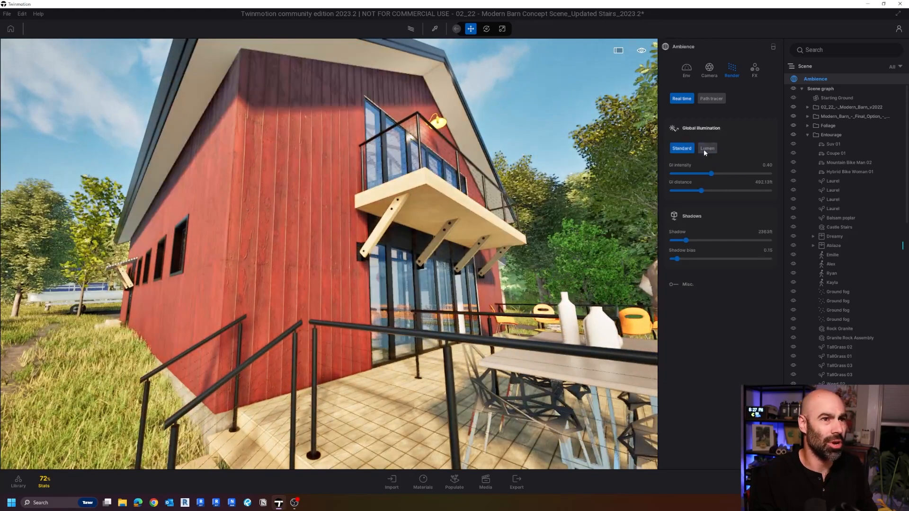
click(707, 147)
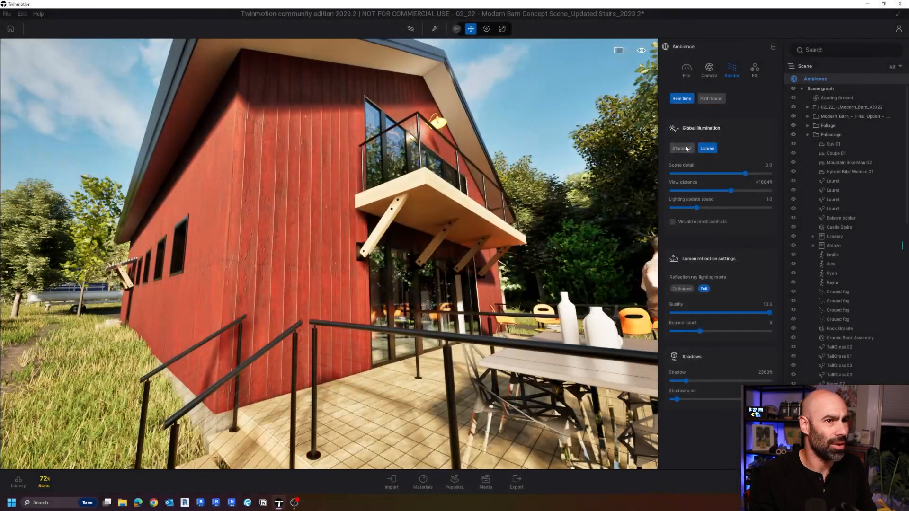
click(681, 148)
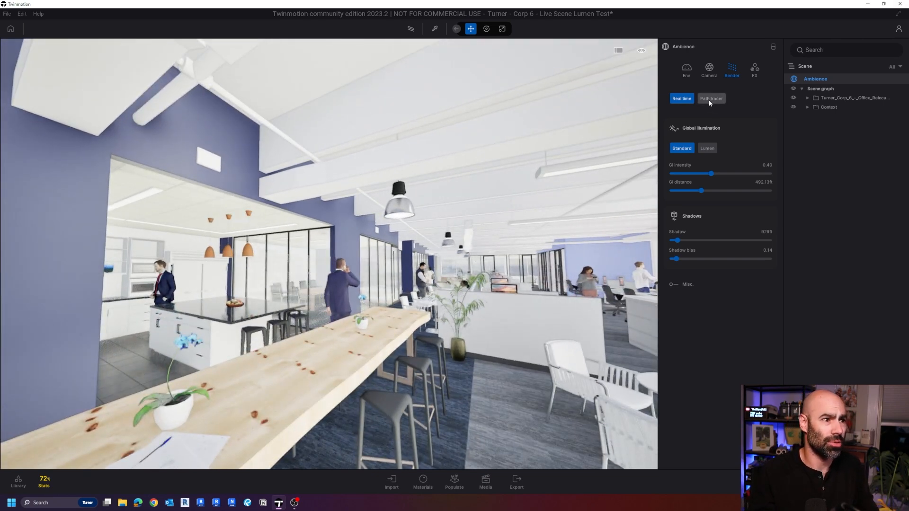
- Switch the office interior to path-traced rendering at Medium quality
click(711, 99)
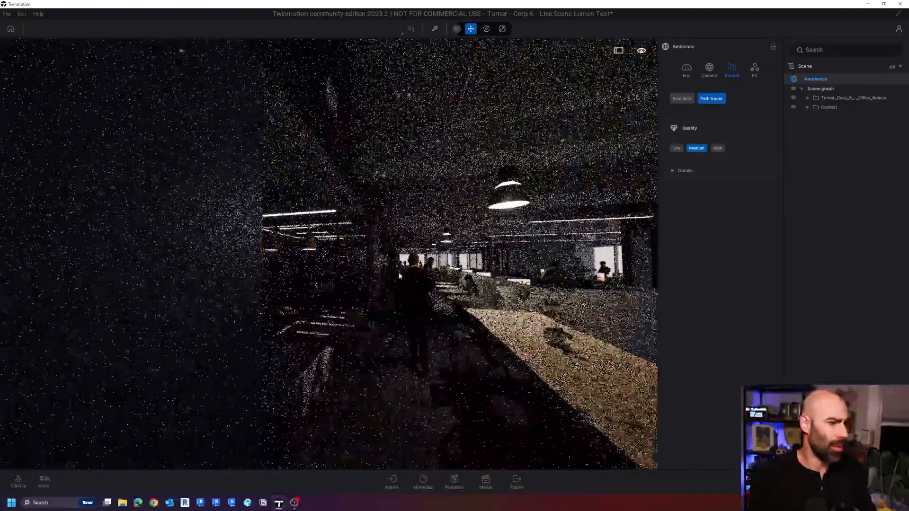
- Leave the noisy path tracer preview and return the office to Real time rendering
click(681, 98)
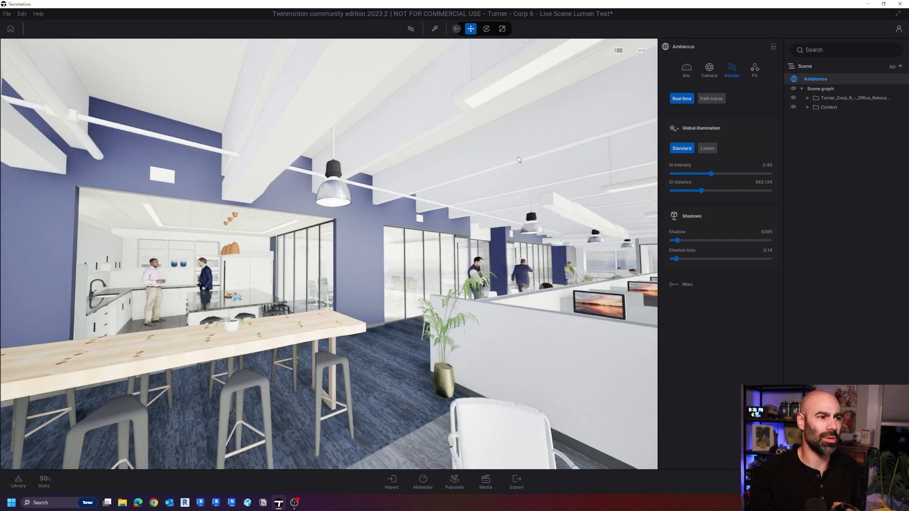
- Toggle global illumination between Lumen and Standard several times, ending on Lumen
click(707, 148)
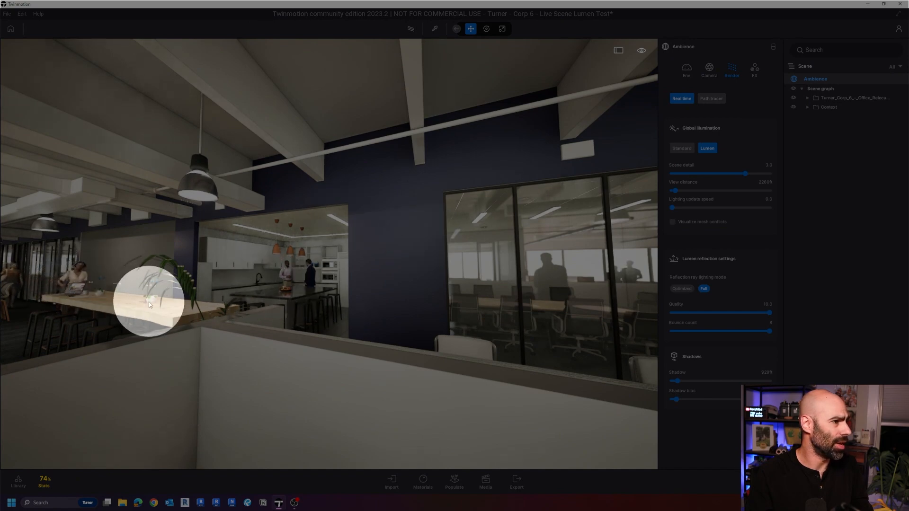
click(682, 148)
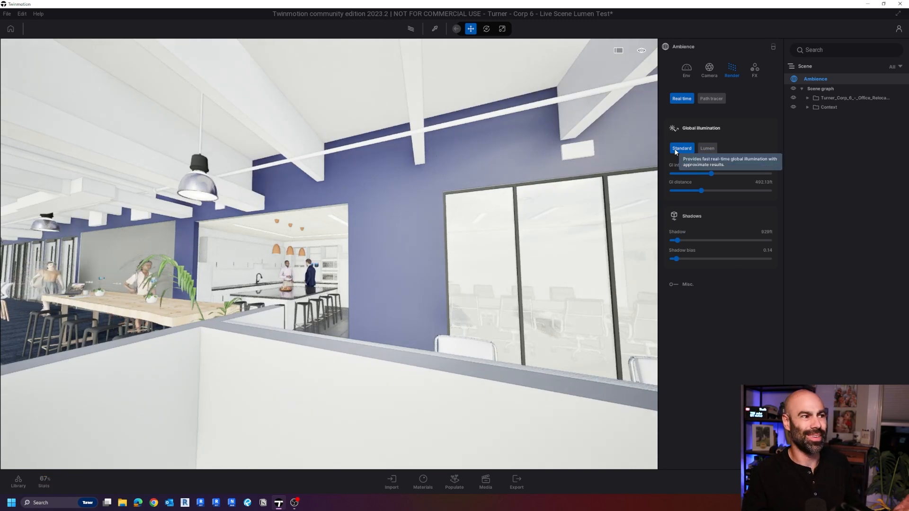
click(707, 148)
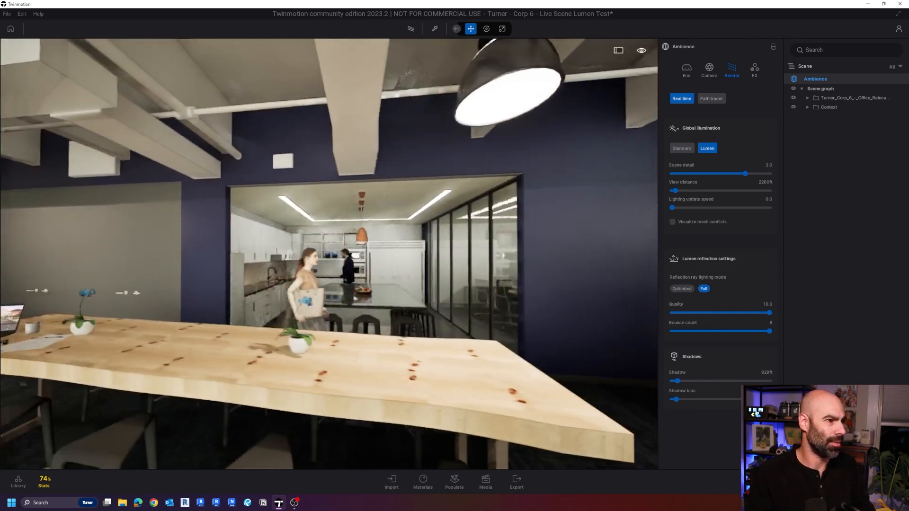
click(682, 147)
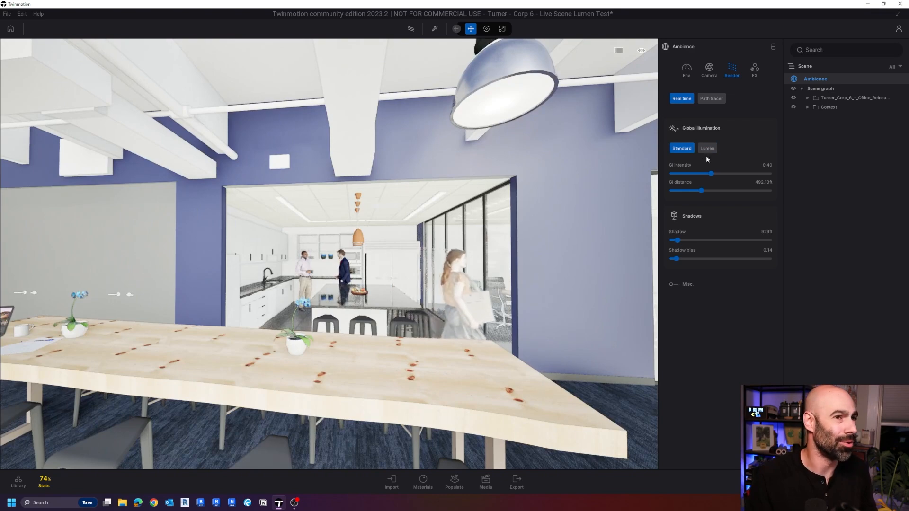
click(707, 147)
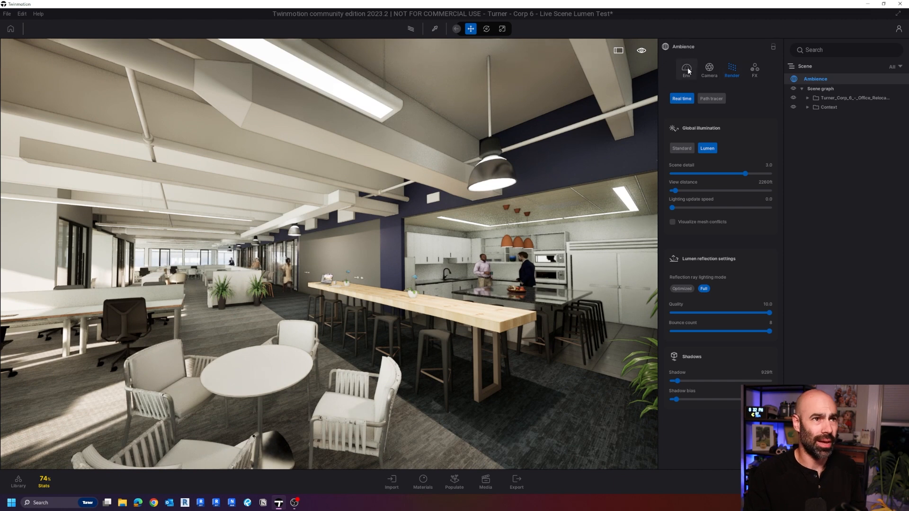
- Open the Env settings and expand the HDRI environment details for the cloudy skydome
click(686, 68)
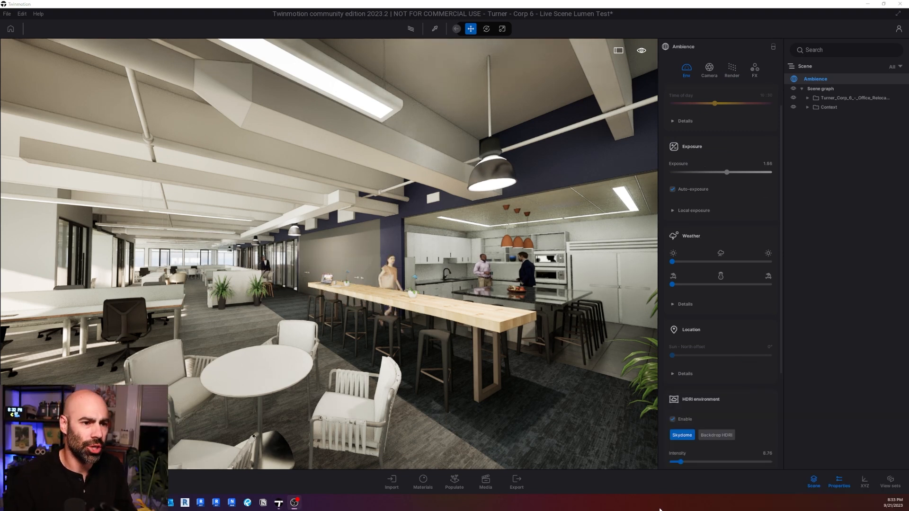
mouse_move(783, 339)
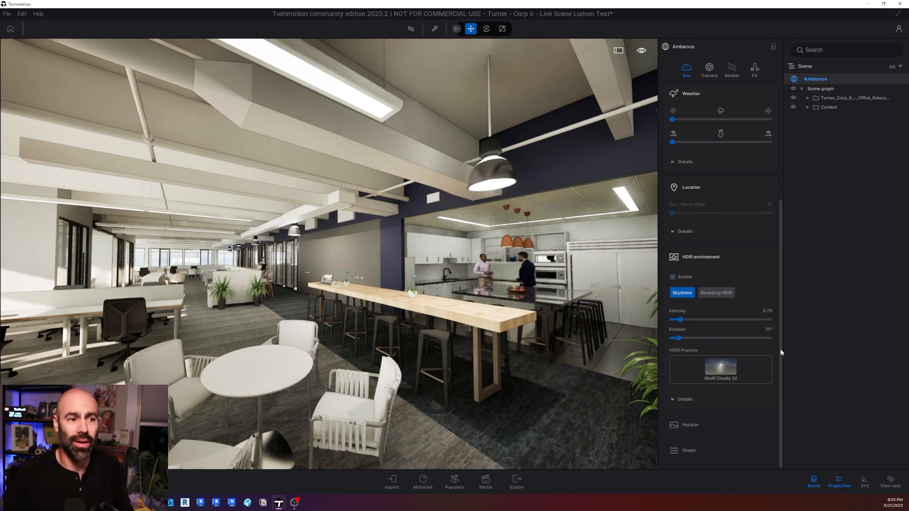
click(685, 399)
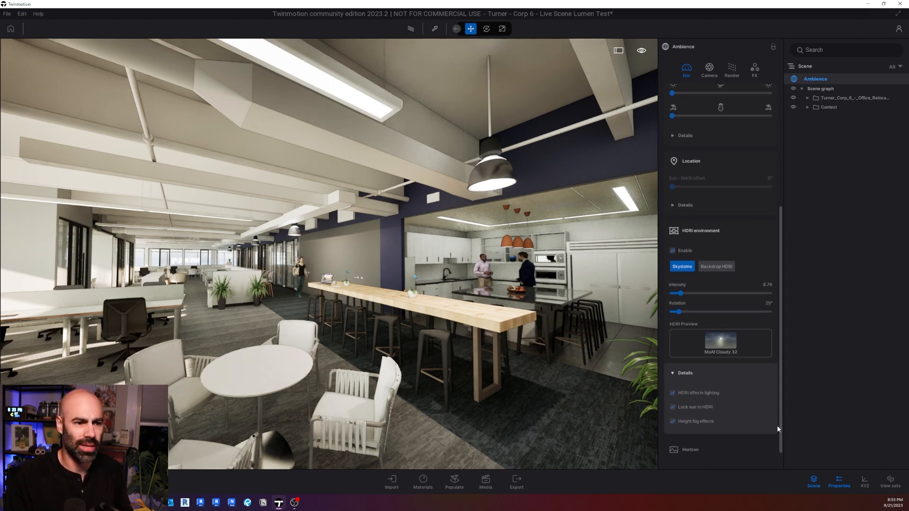
scroll(down, 3)
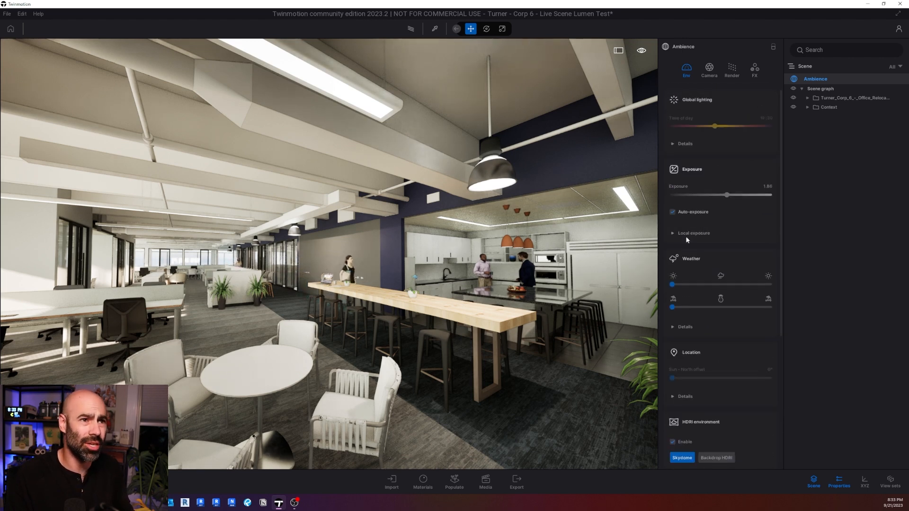
- Toggle auto-exposure off and back on, then uncheck Local exposure Enable
click(694, 233)
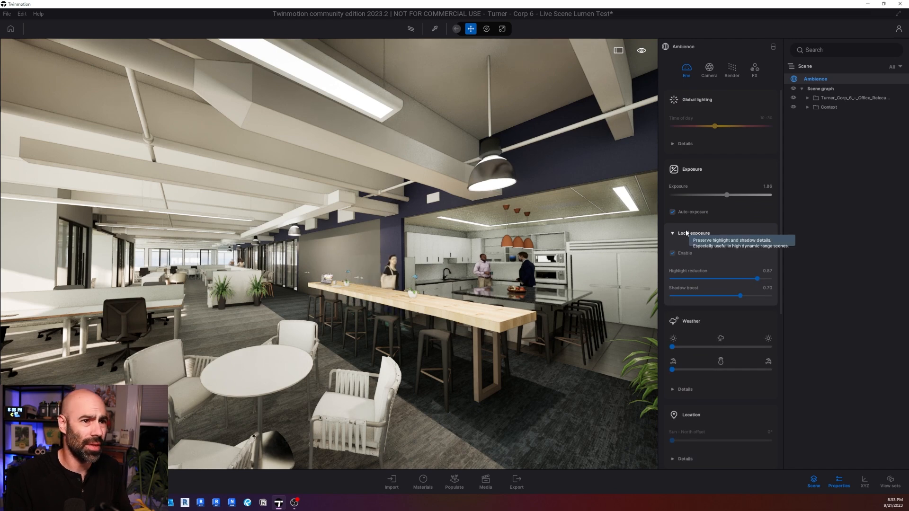
click(672, 233)
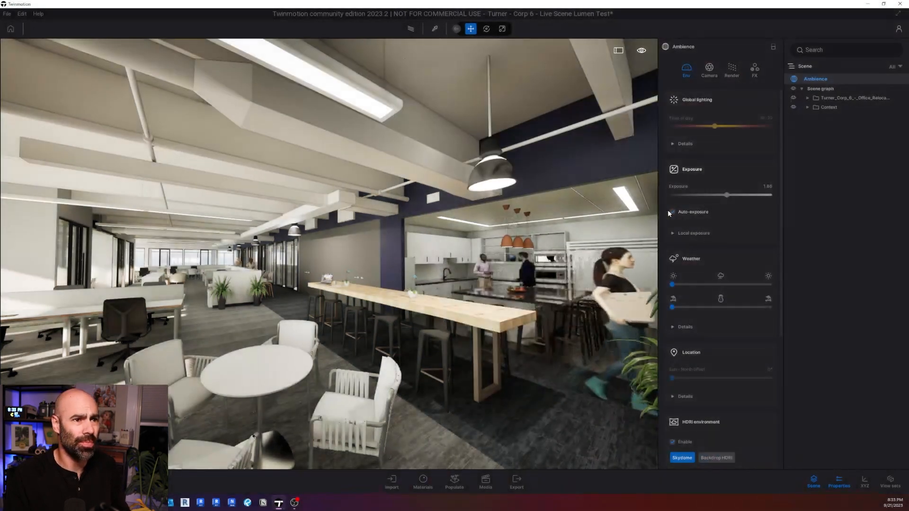
drag(723, 195, 756, 195)
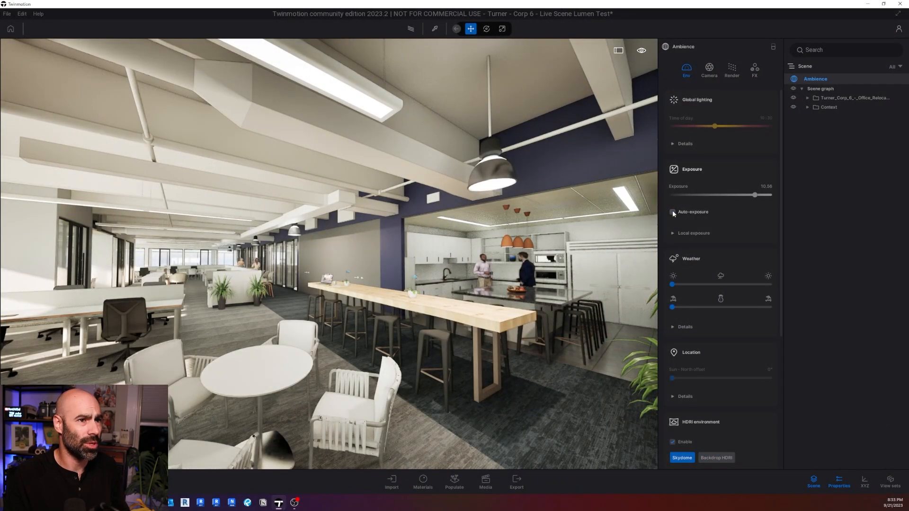
click(672, 212)
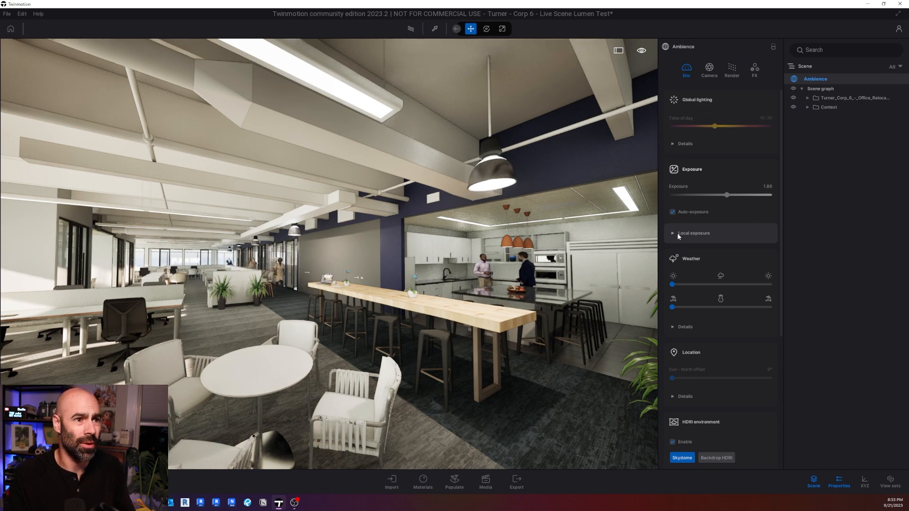
click(693, 233)
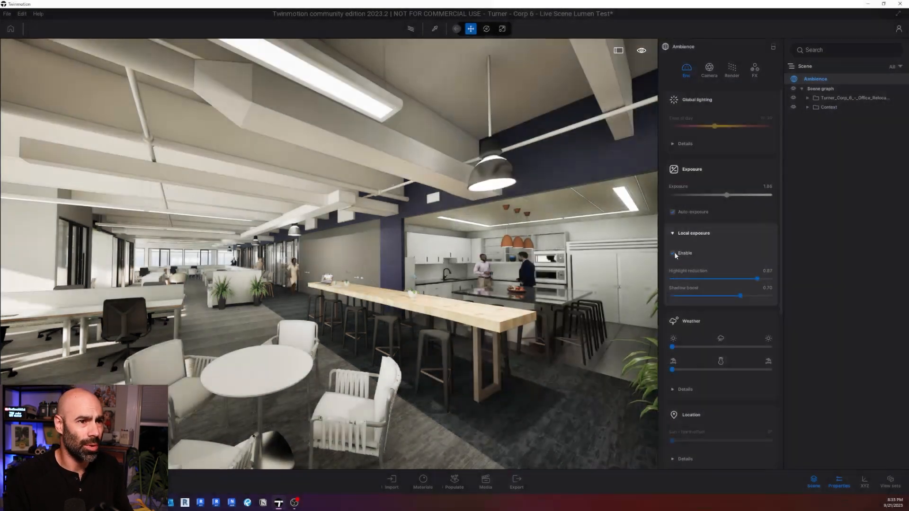
click(673, 254)
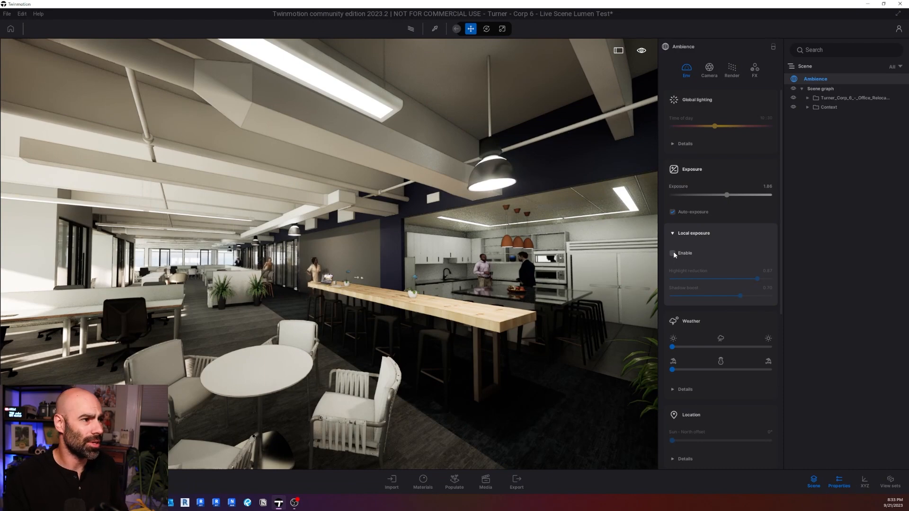
click(672, 253)
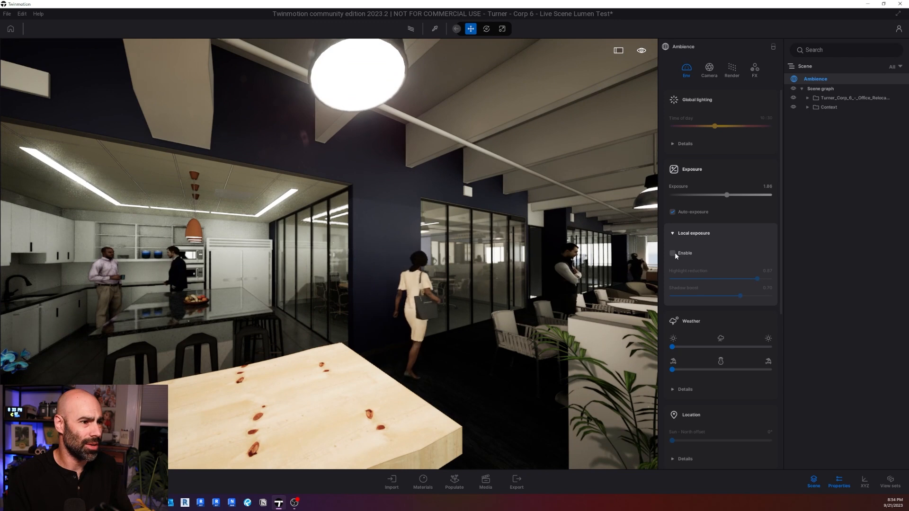
- Enable local exposure with highlight reduction 0.88 and shadow boost at its 1.00 maximum
click(672, 253)
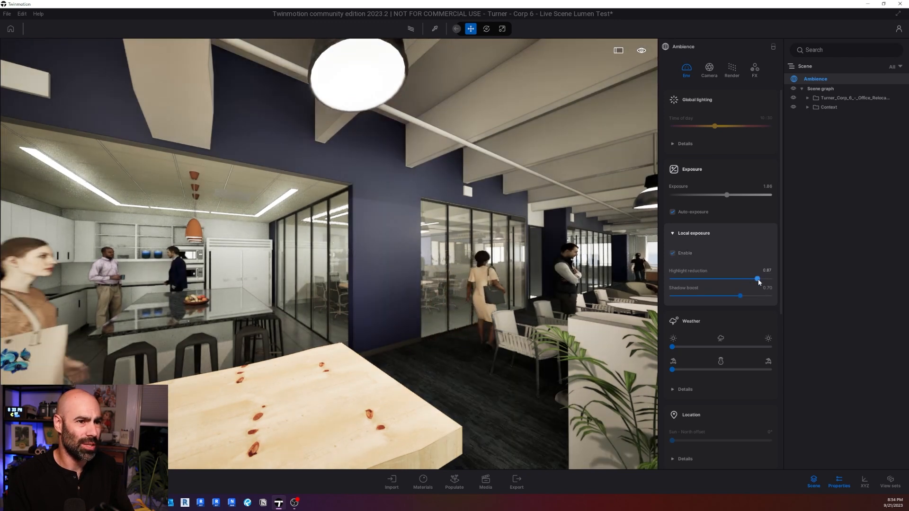
drag(757, 280, 758, 279)
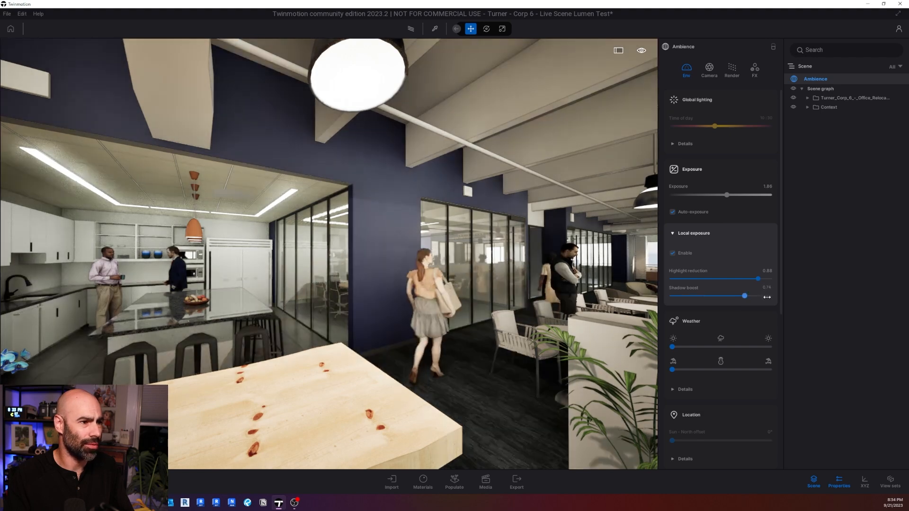
drag(744, 296, 768, 296)
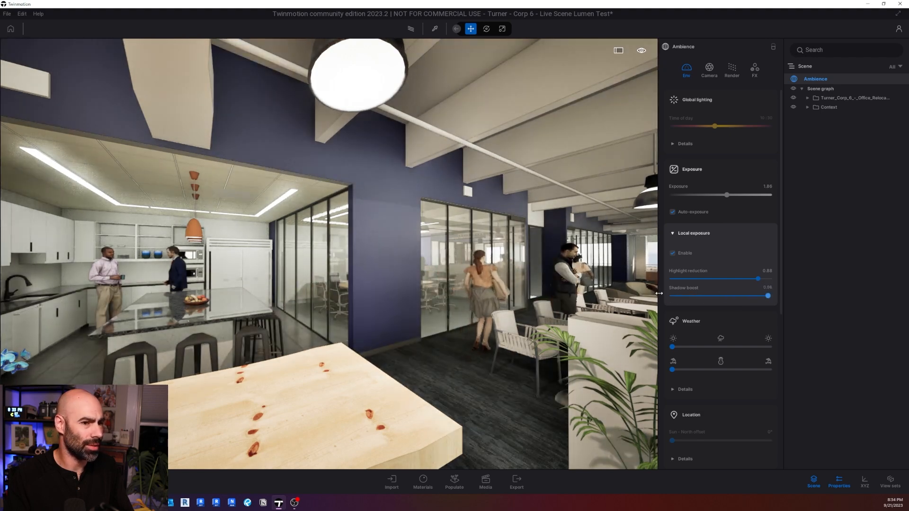
drag(768, 296, 747, 296)
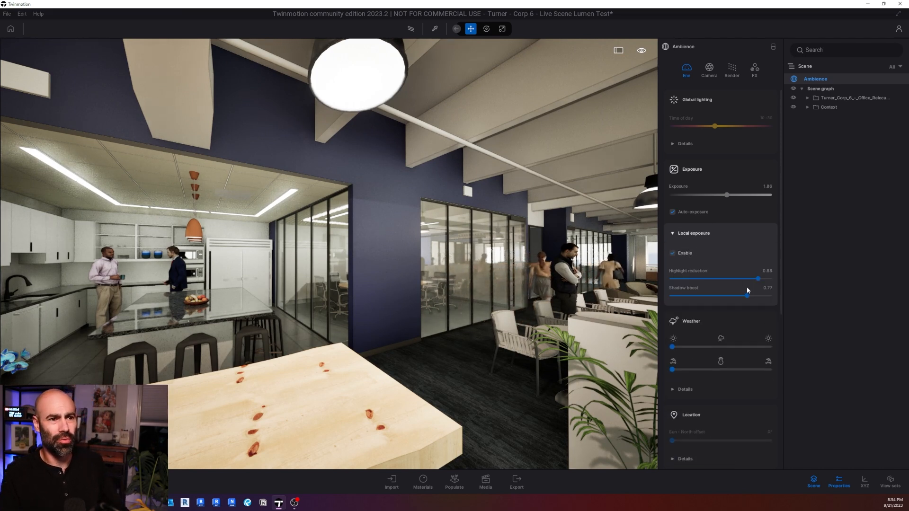
drag(747, 296, 751, 296)
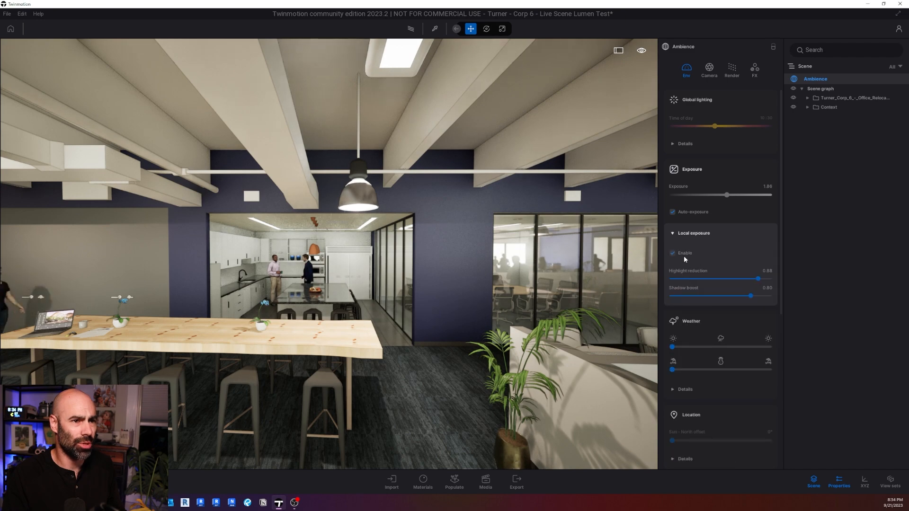
drag(751, 295, 715, 295)
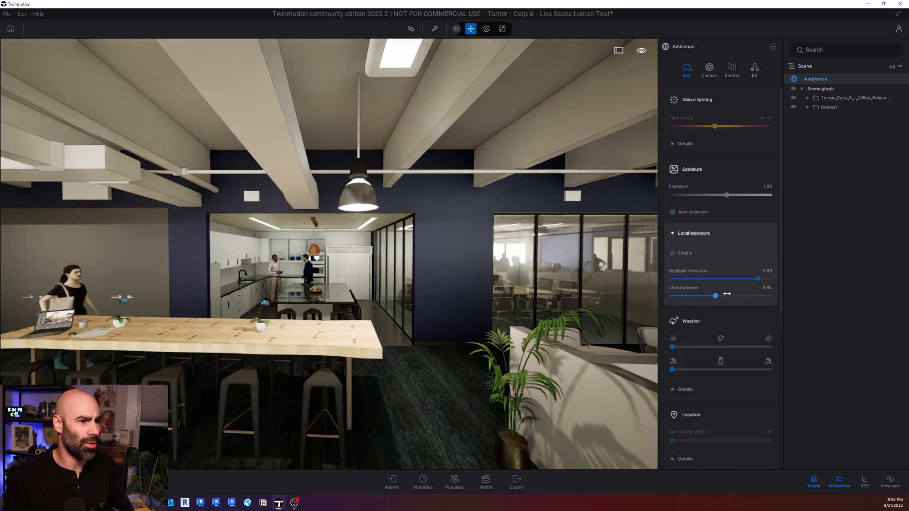
drag(715, 295, 770, 295)
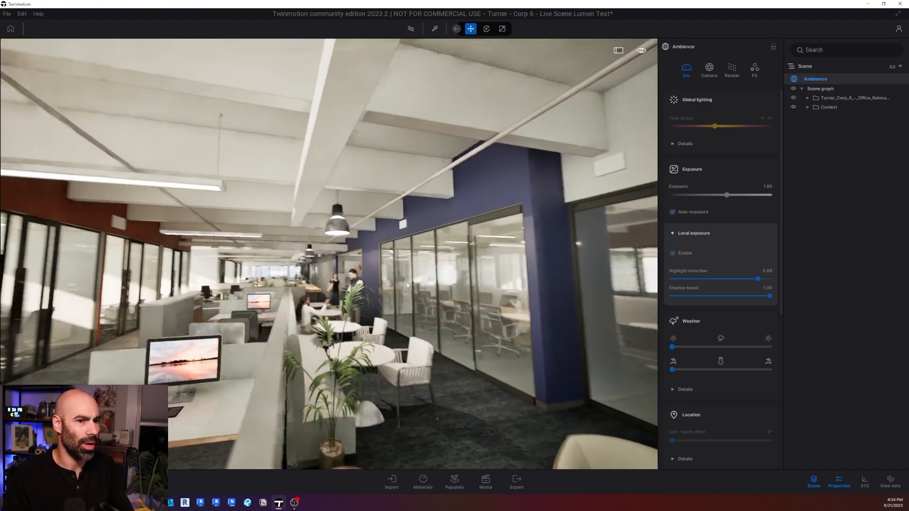
- In Render settings, set shadow bias to 0.13 and Lumen scene detail to 4.0
click(708, 67)
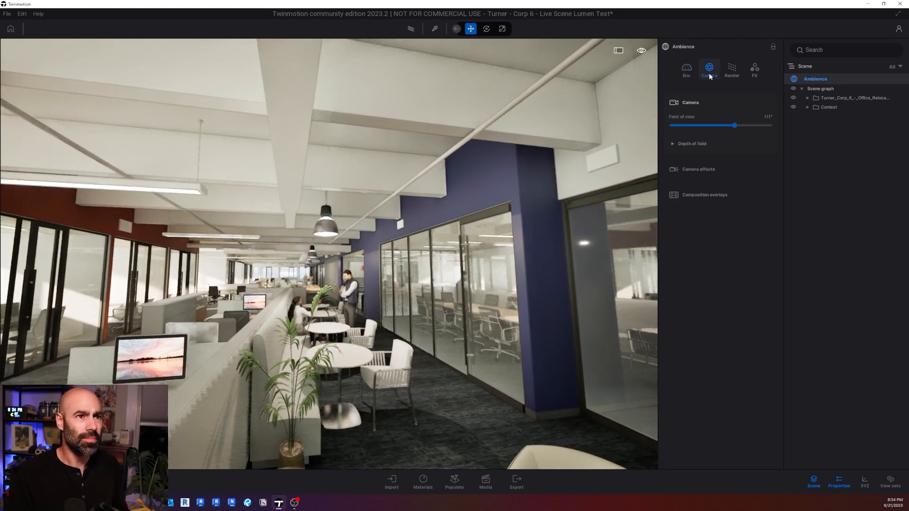
click(731, 69)
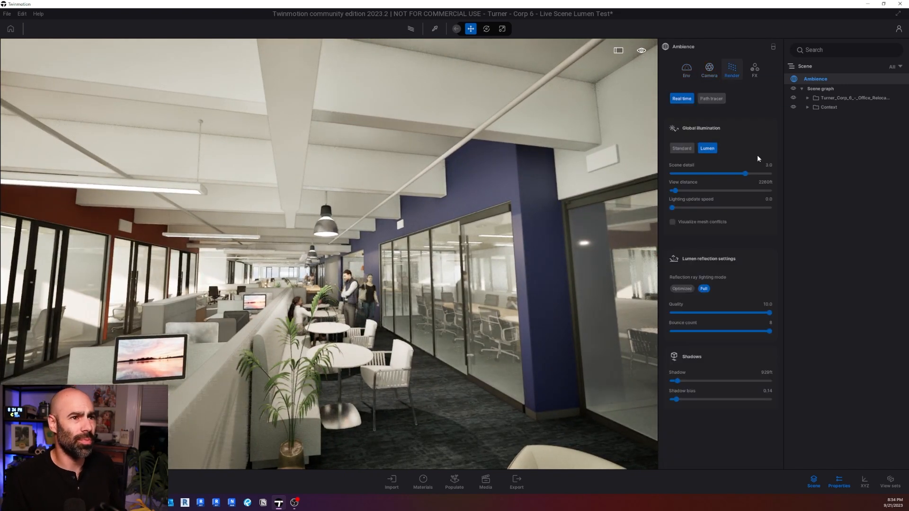
mouse_move(745, 156)
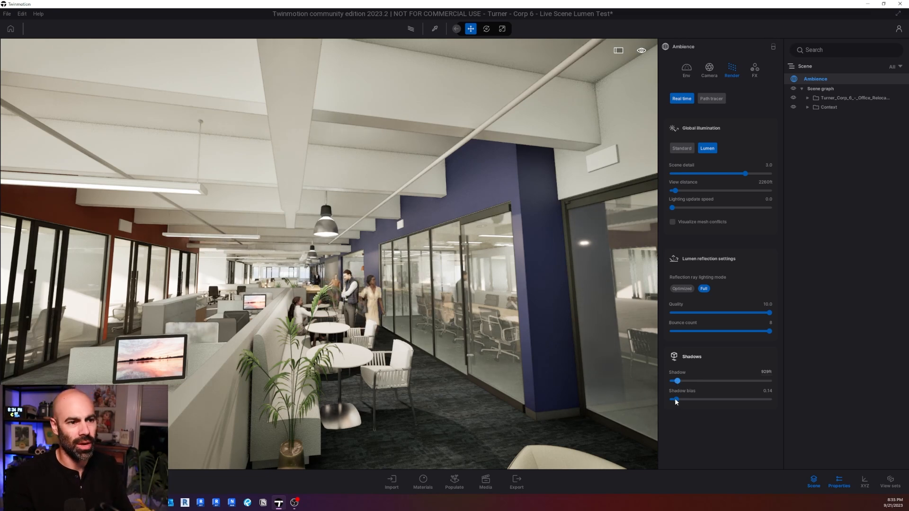
drag(677, 399, 670, 399)
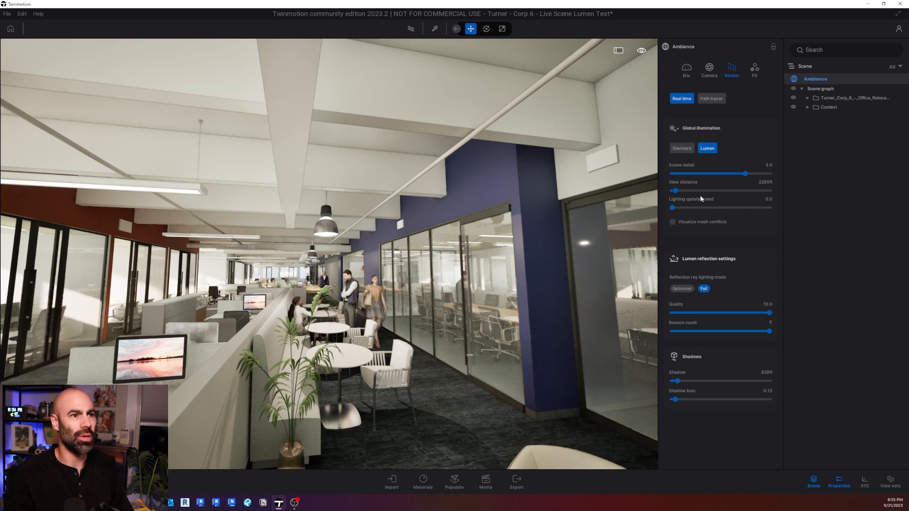
drag(755, 173, 747, 173)
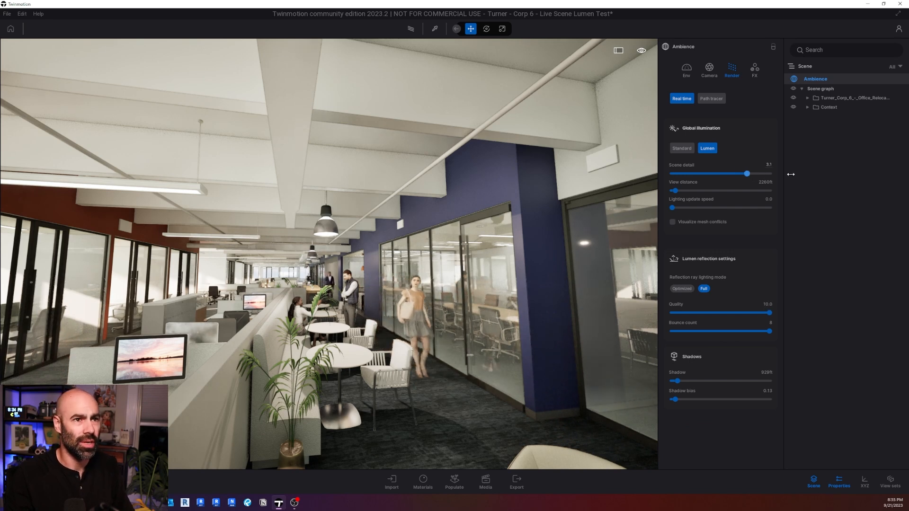
drag(747, 173, 772, 173)
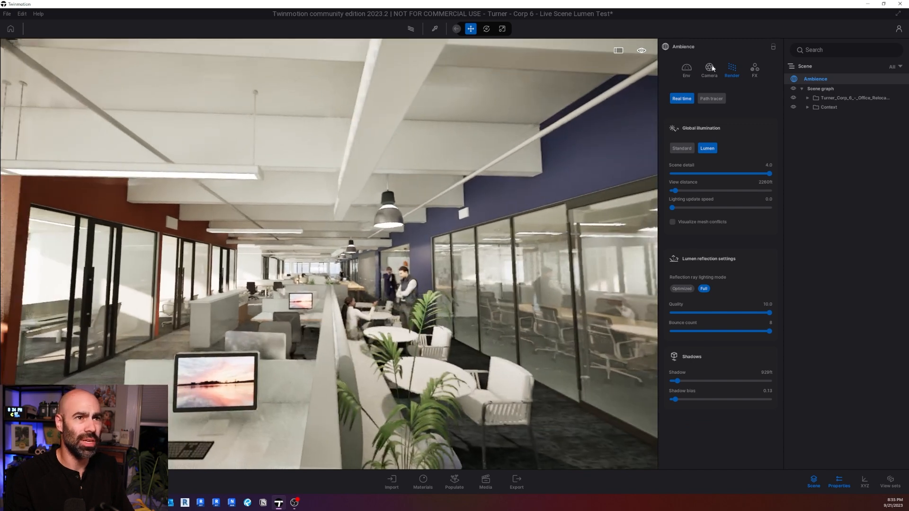
- Open the FX settings and browse the Filter picker, leaving the line-light filter unchanged
click(754, 69)
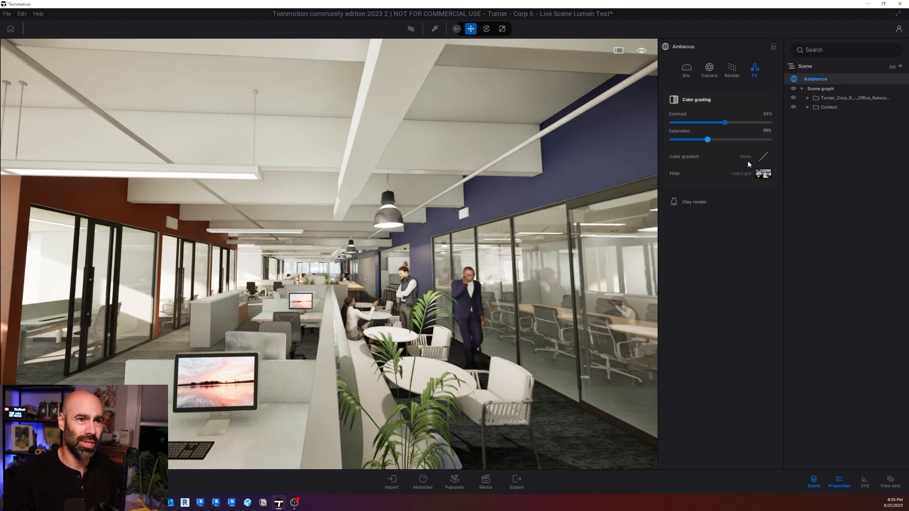
click(765, 173)
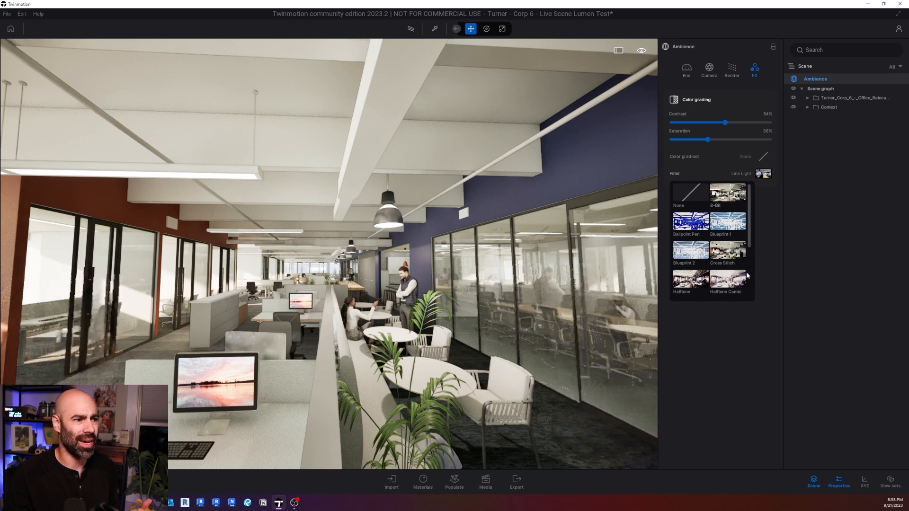
scroll(down, 3)
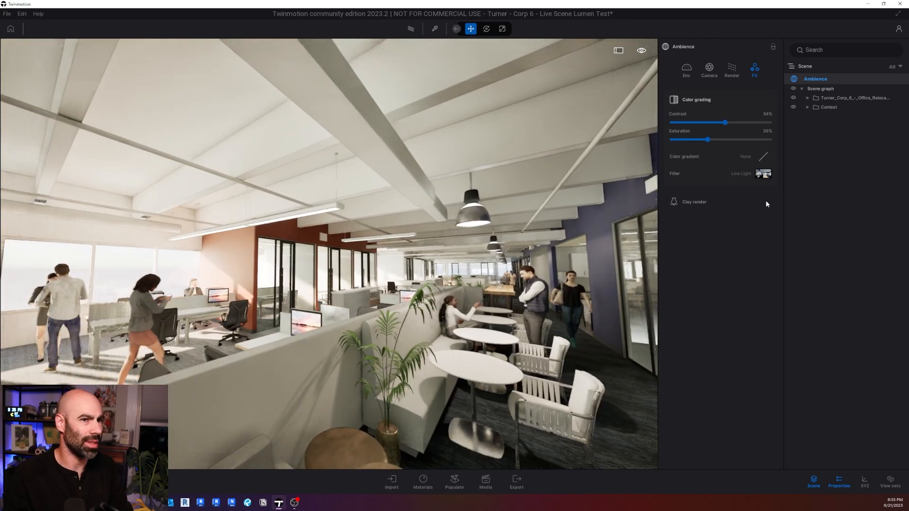
- Briefly switch global illumination to Standard, then set it back to Lumen
click(731, 69)
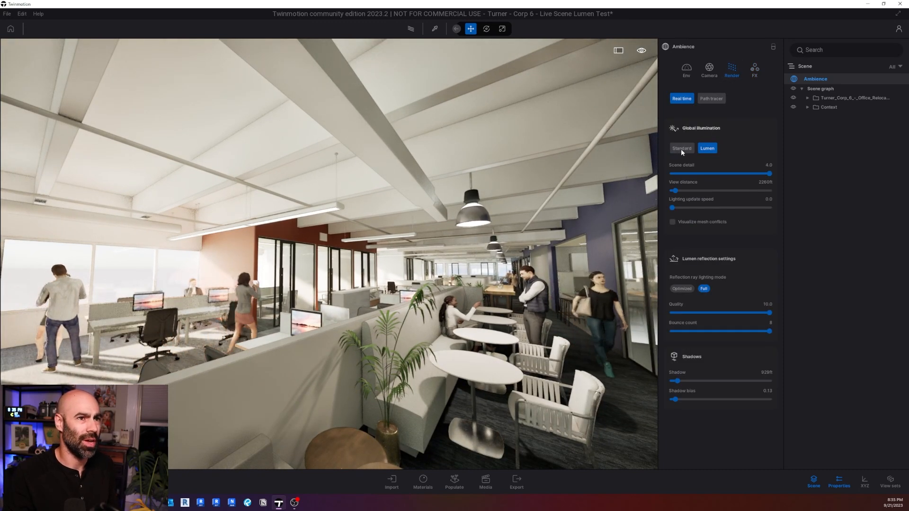
click(681, 147)
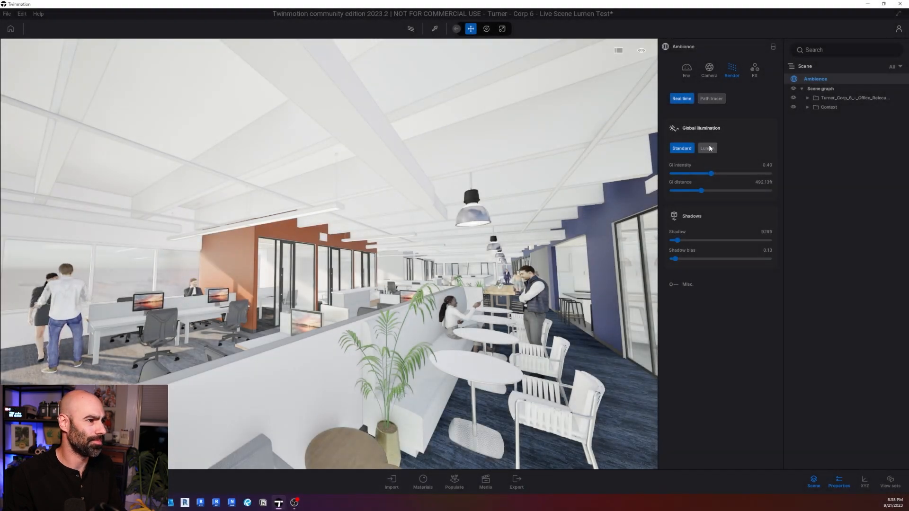
click(706, 148)
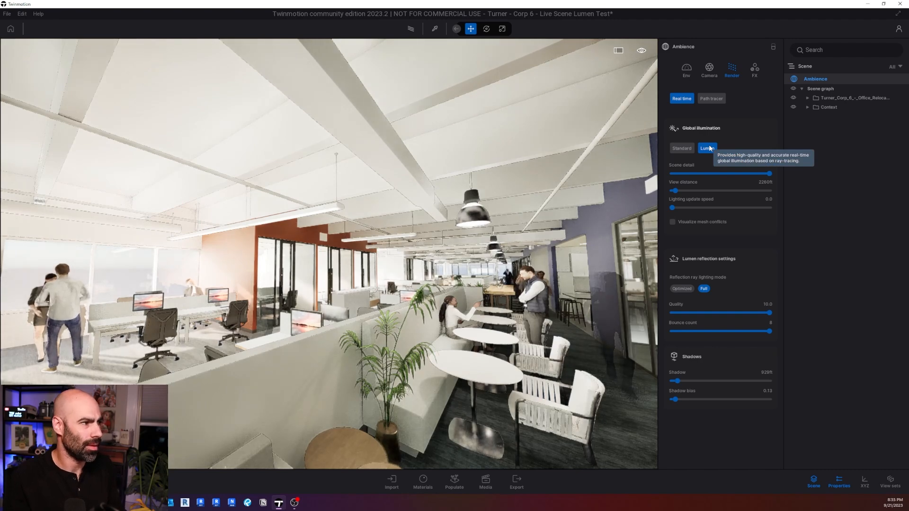